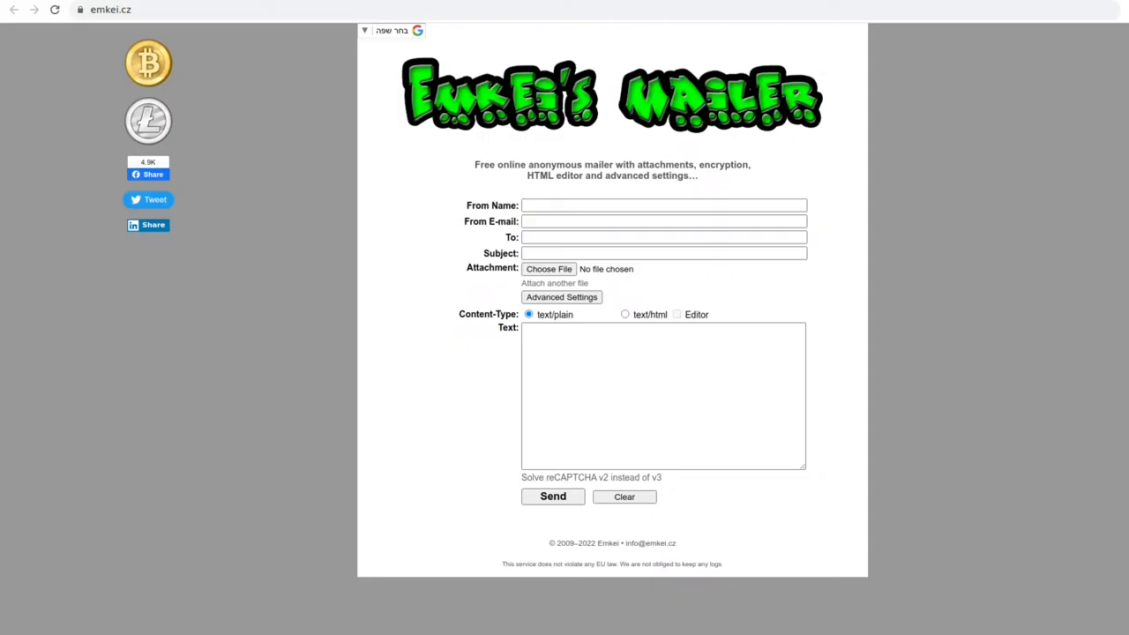
mouse_move(990, 45)
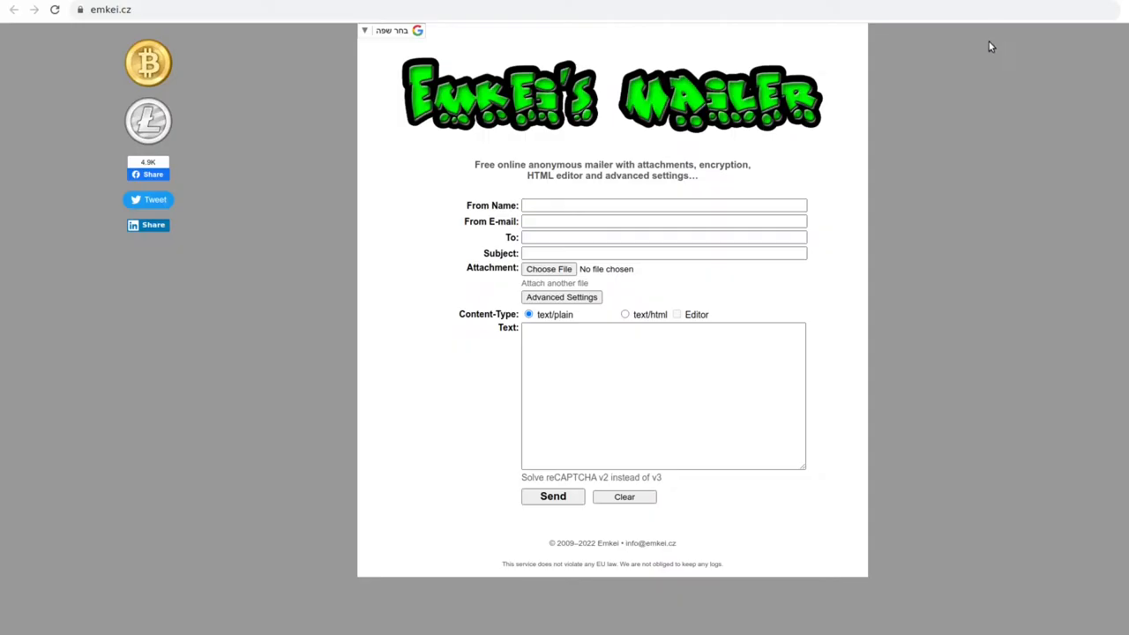
mouse_move(854, 107)
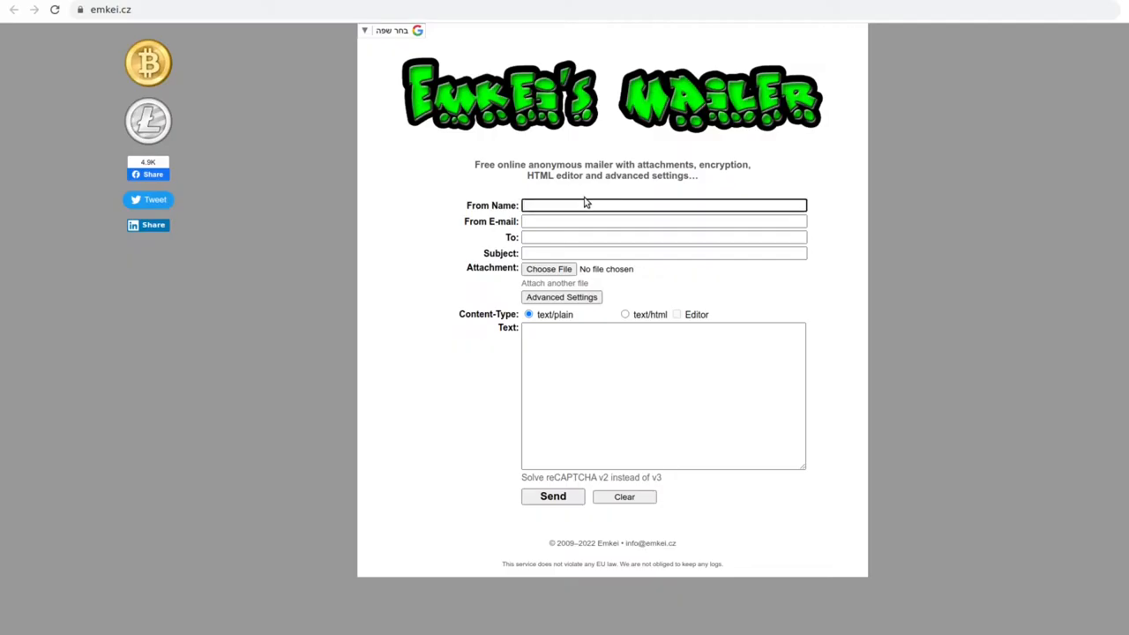
type("john@")
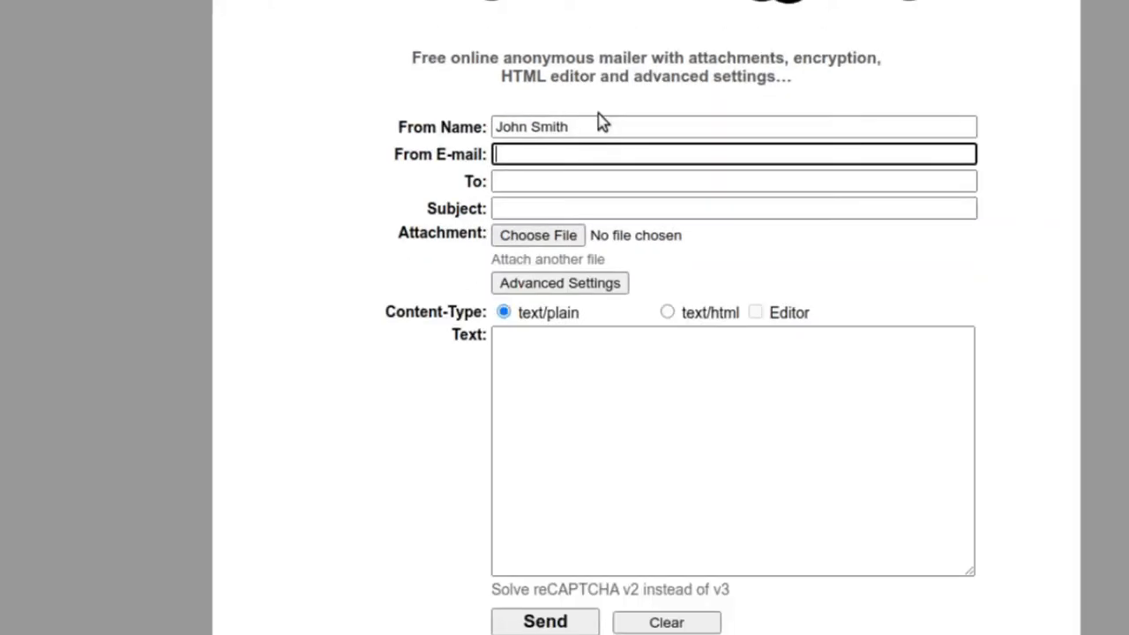
type("john@test.com")
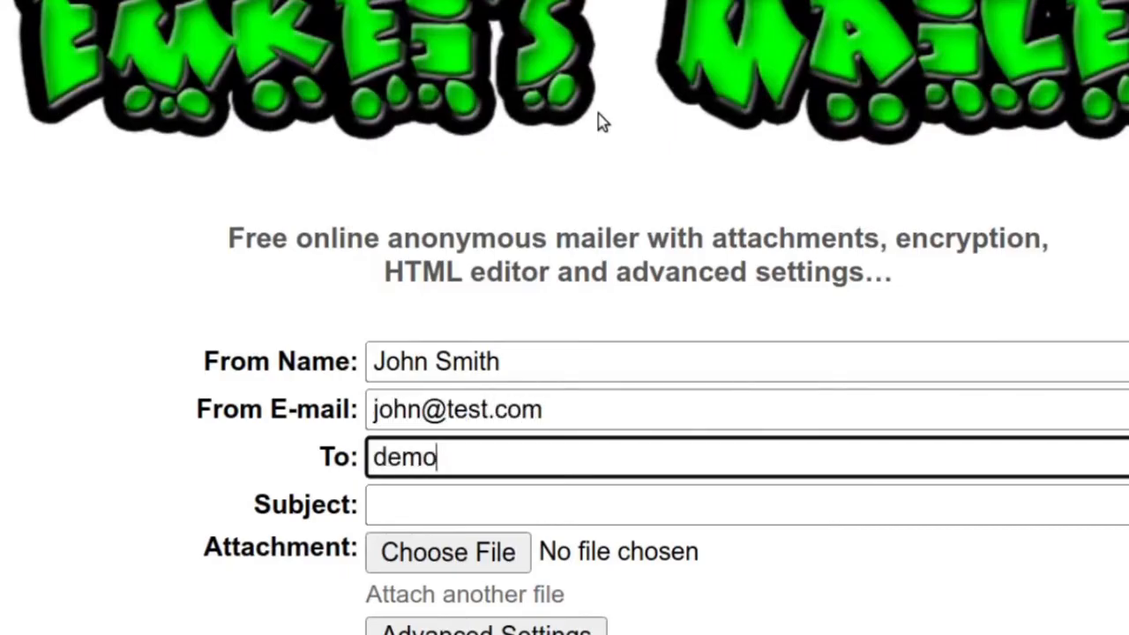
type("@danielrosehill.co.")
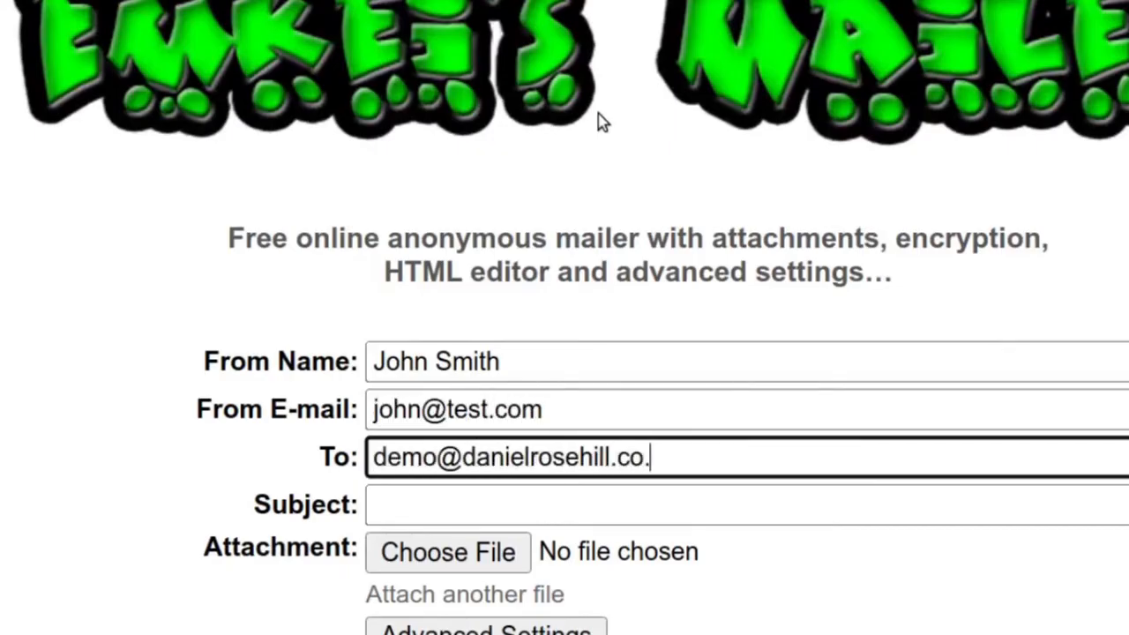
type("This is a test")
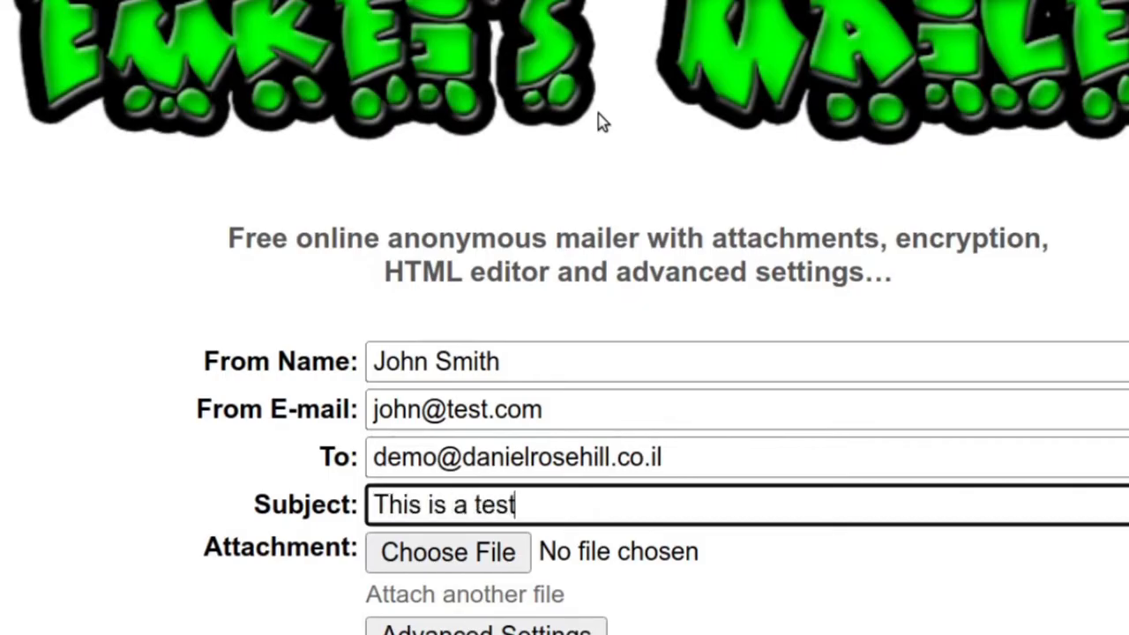
type("email")
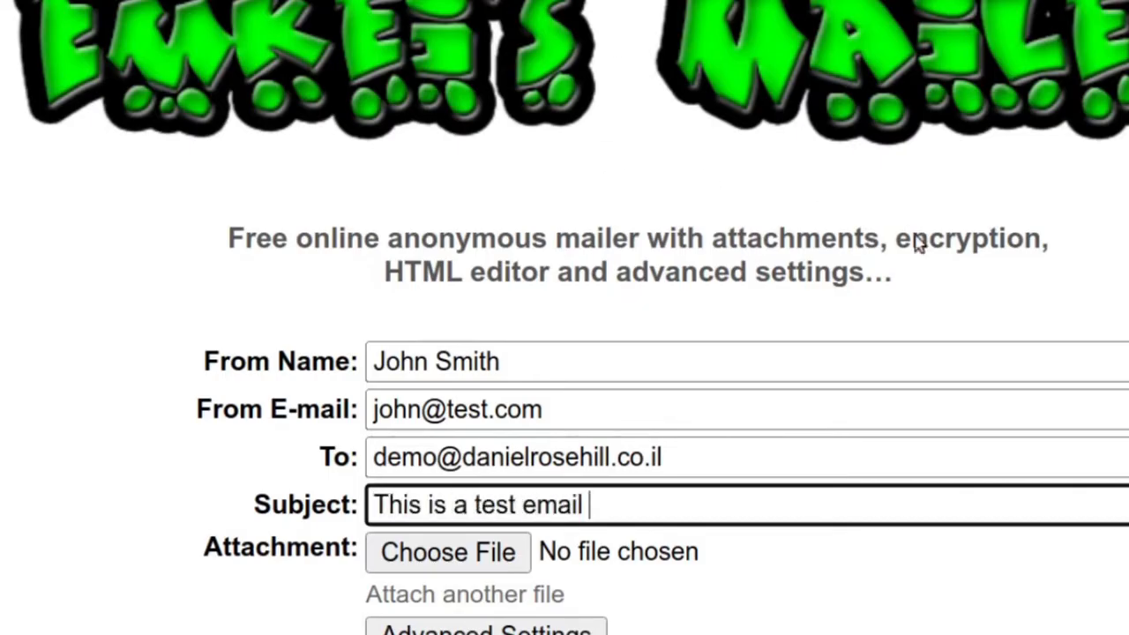
scroll("down", 3)
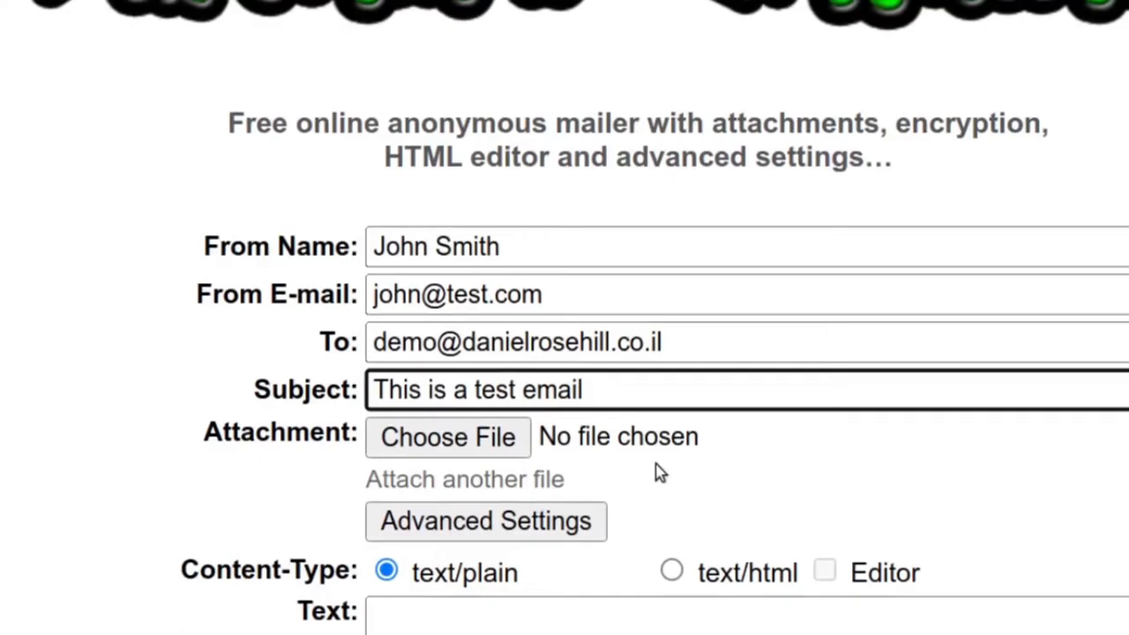
scroll("down", 3)
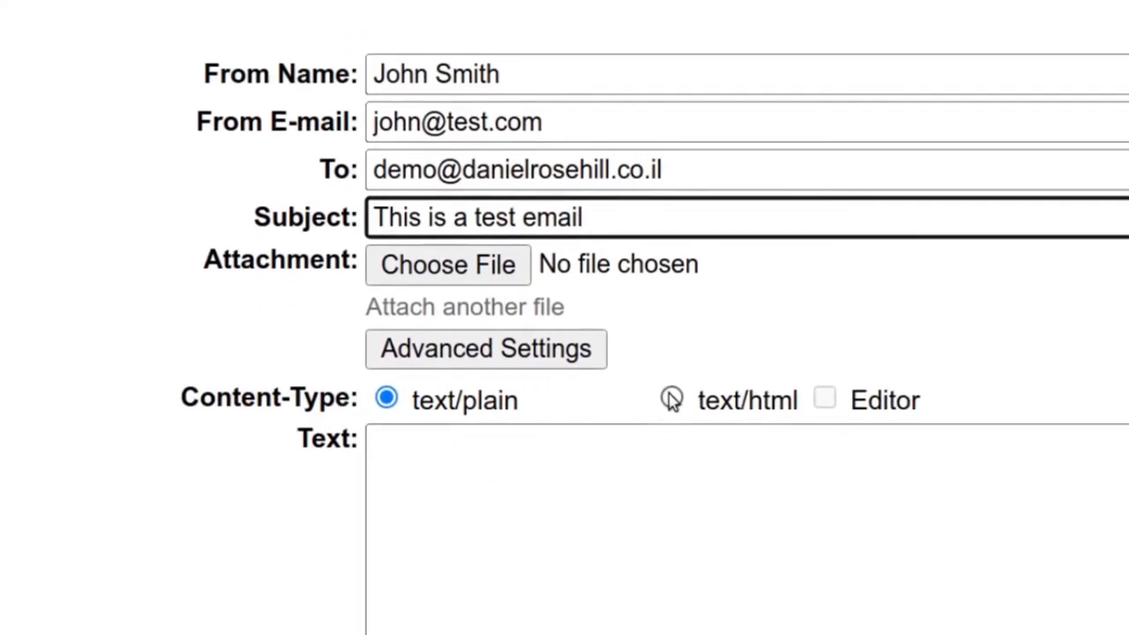
mouse_move(832, 409)
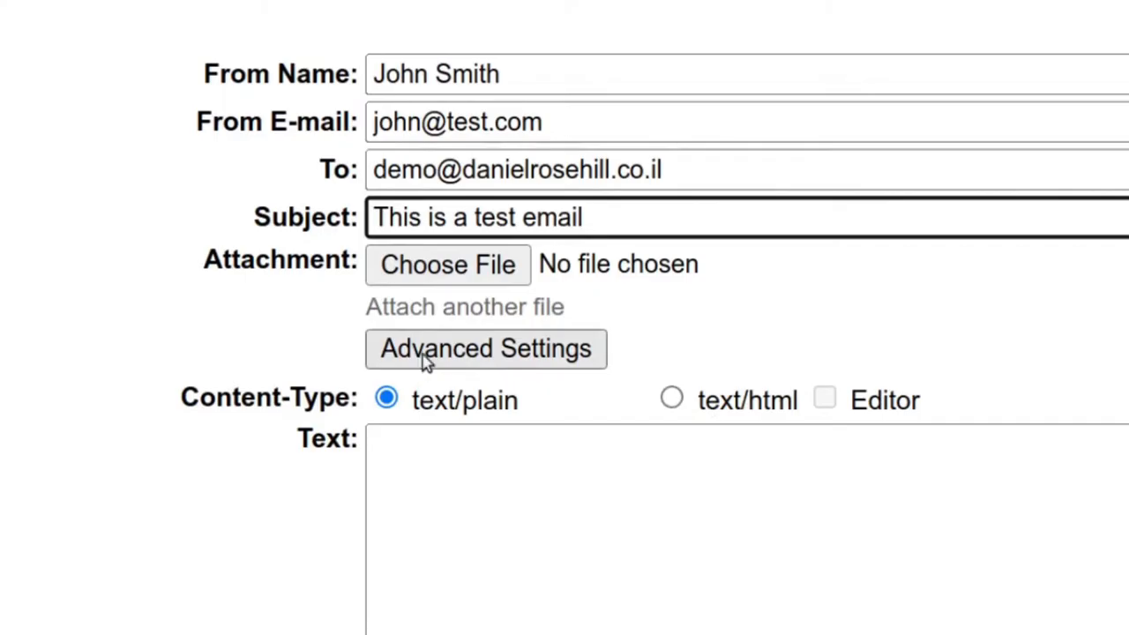
- Show Advanced Settings and make the Date manual (Mon, 14 Feb 2022 09:53:50 +0000) instead of Current
left_click(485, 350)
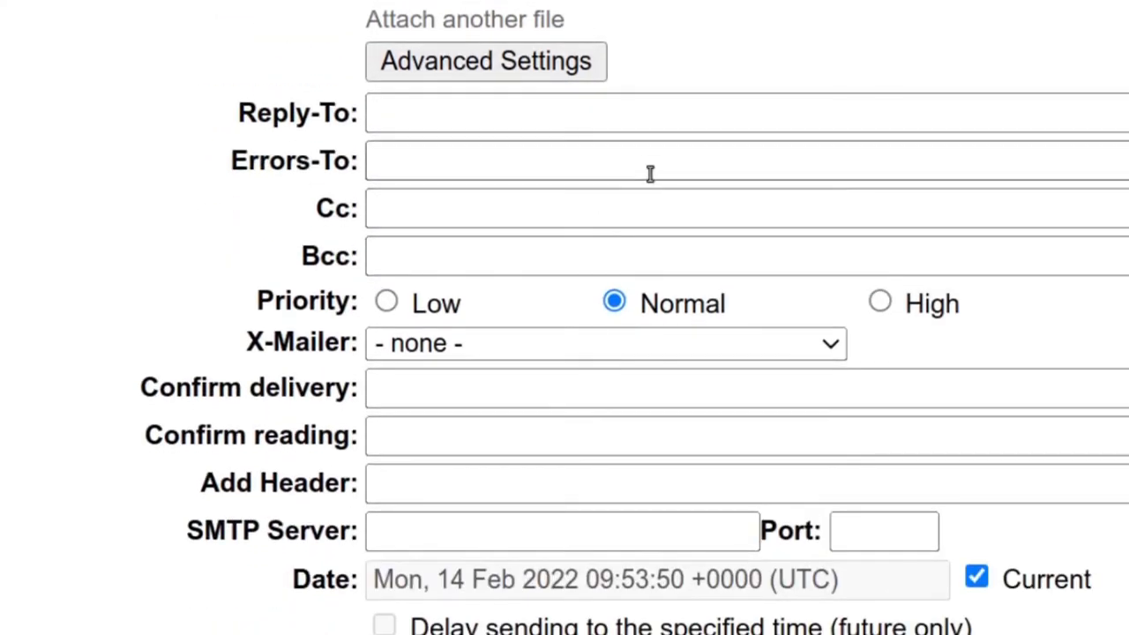
mouse_move(695, 302)
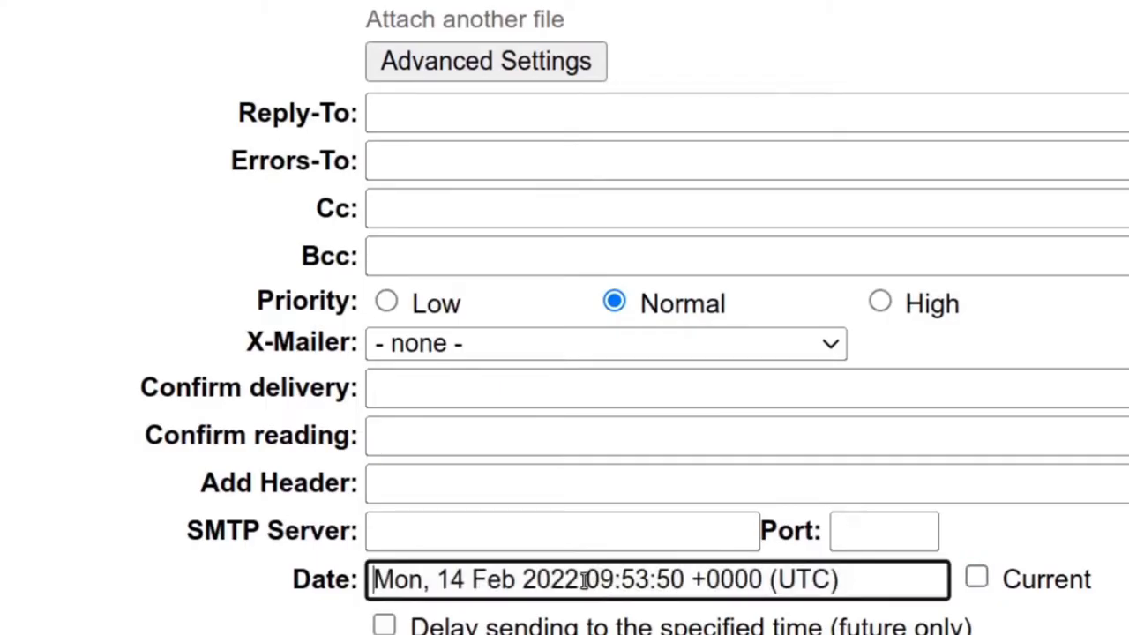
mouse_move(739, 547)
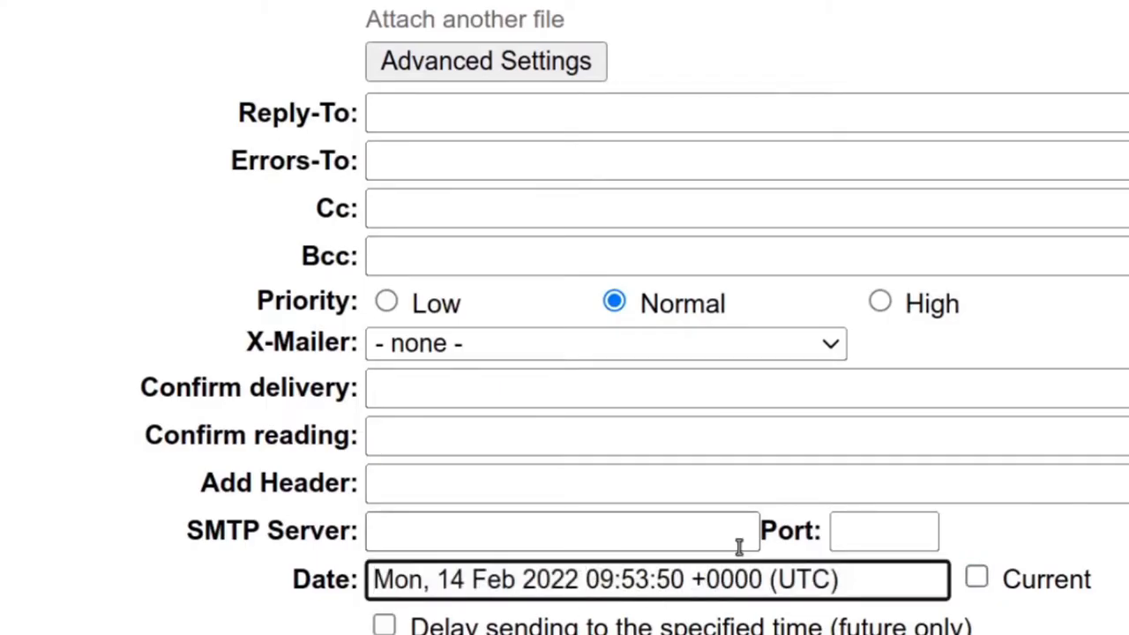
scroll("down", 3)
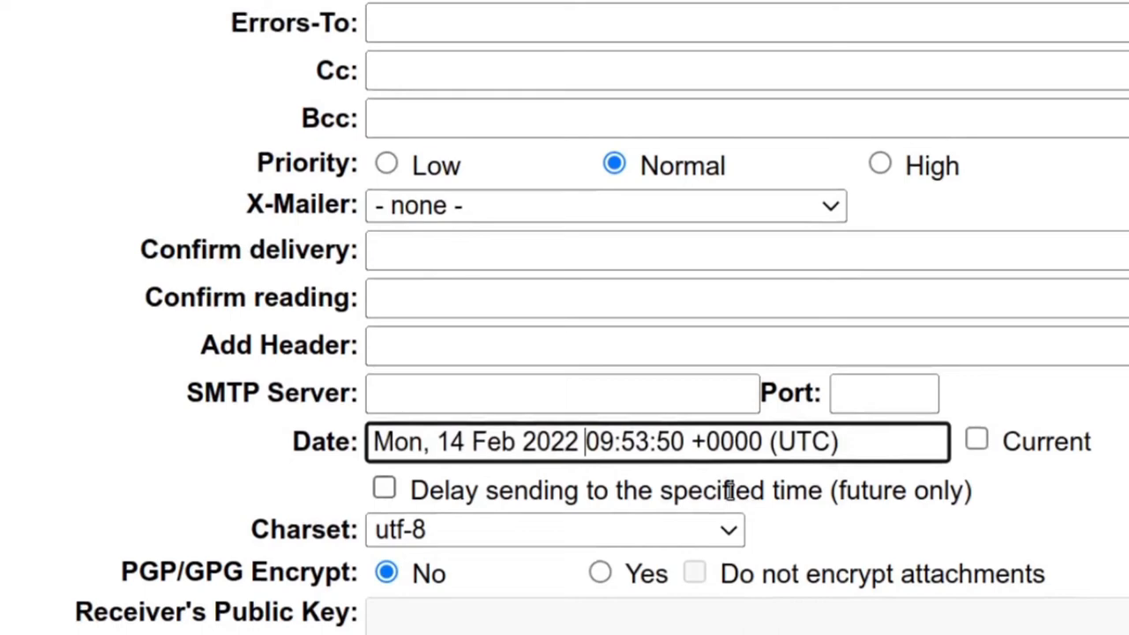
scroll("down", 3)
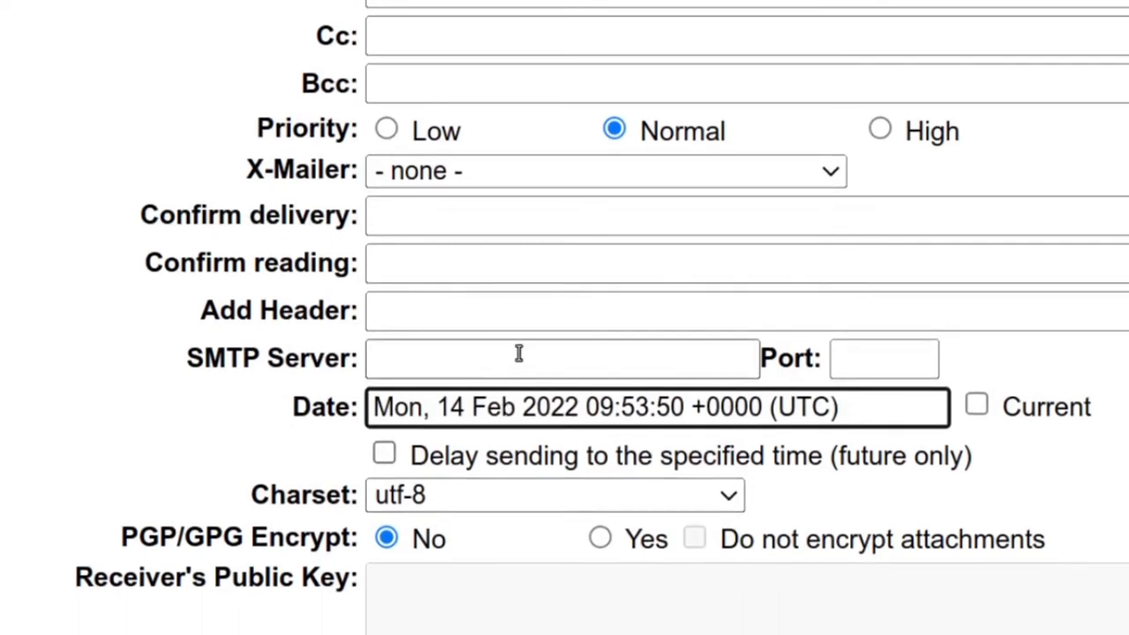
scroll("down", 3)
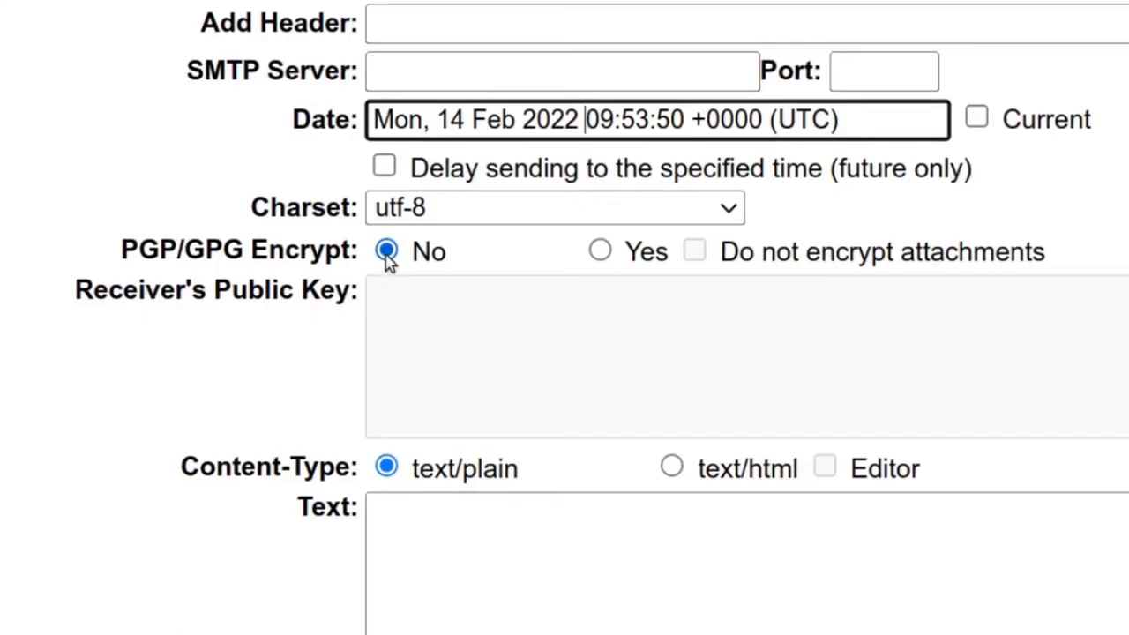
scroll("down", 3)
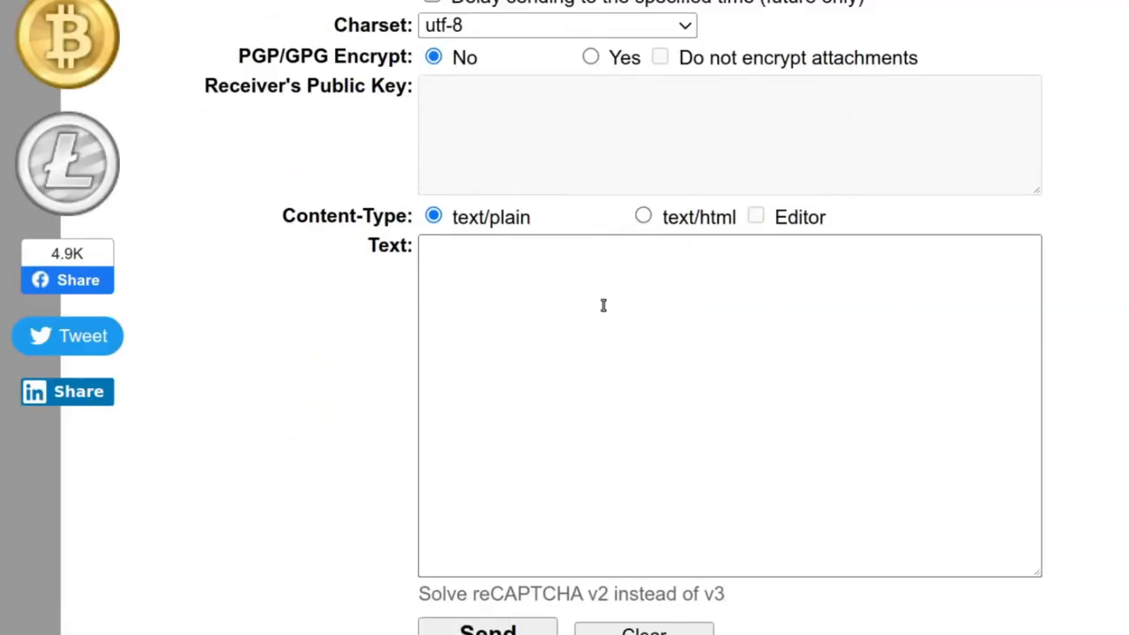
scroll("down", 3)
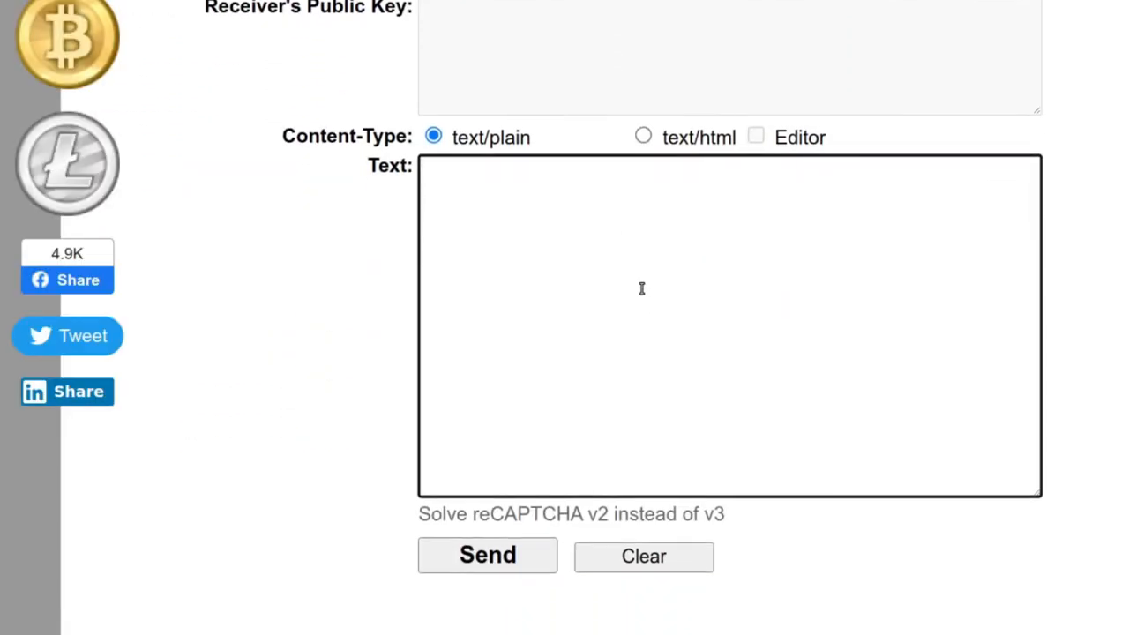
- Write 'Hi Daniel, This is John here... send me some Bitcoin... meeting for dinner at 20:00' and send the email
type("Hi Daniel,")
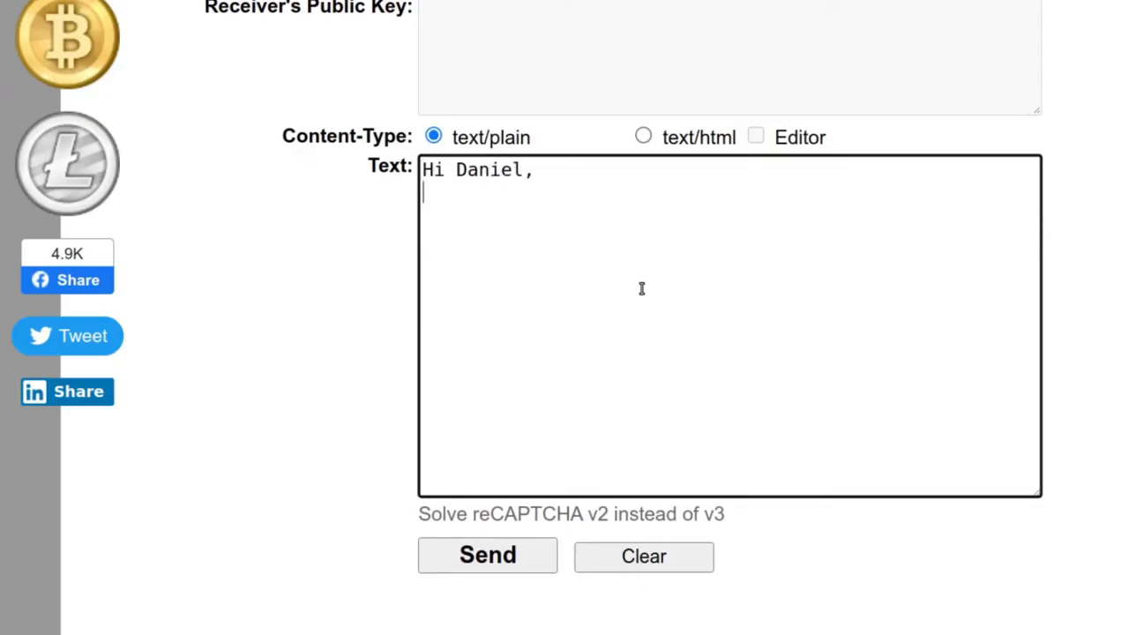
type("This is John here from Test.com.")
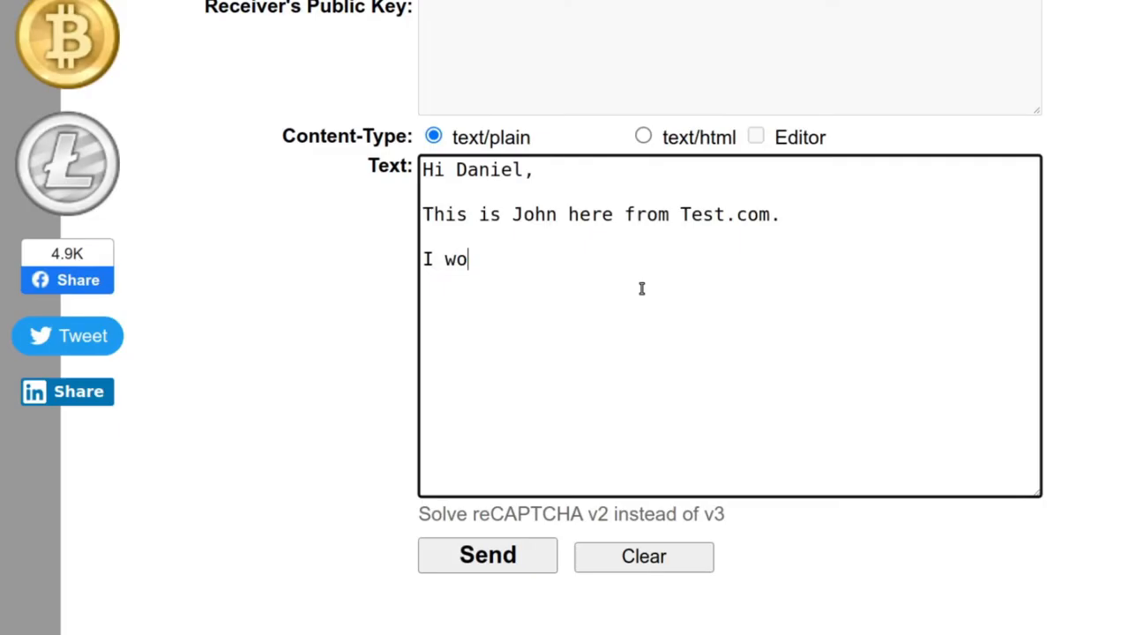
type("anted to see if you coul")
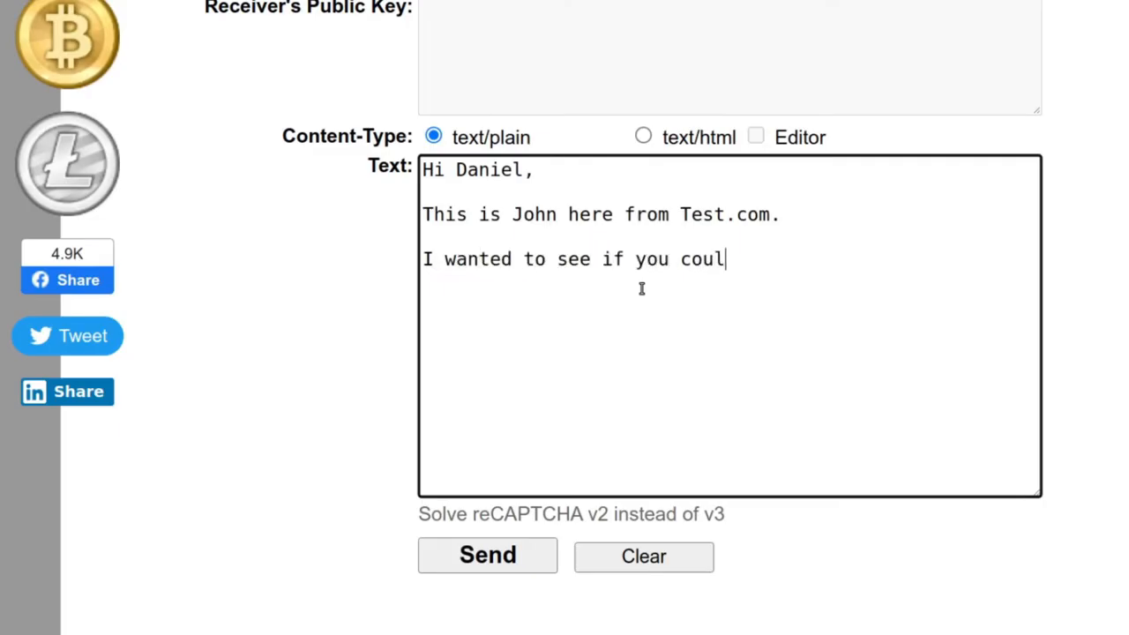
type("d send me some Bitcoin.")
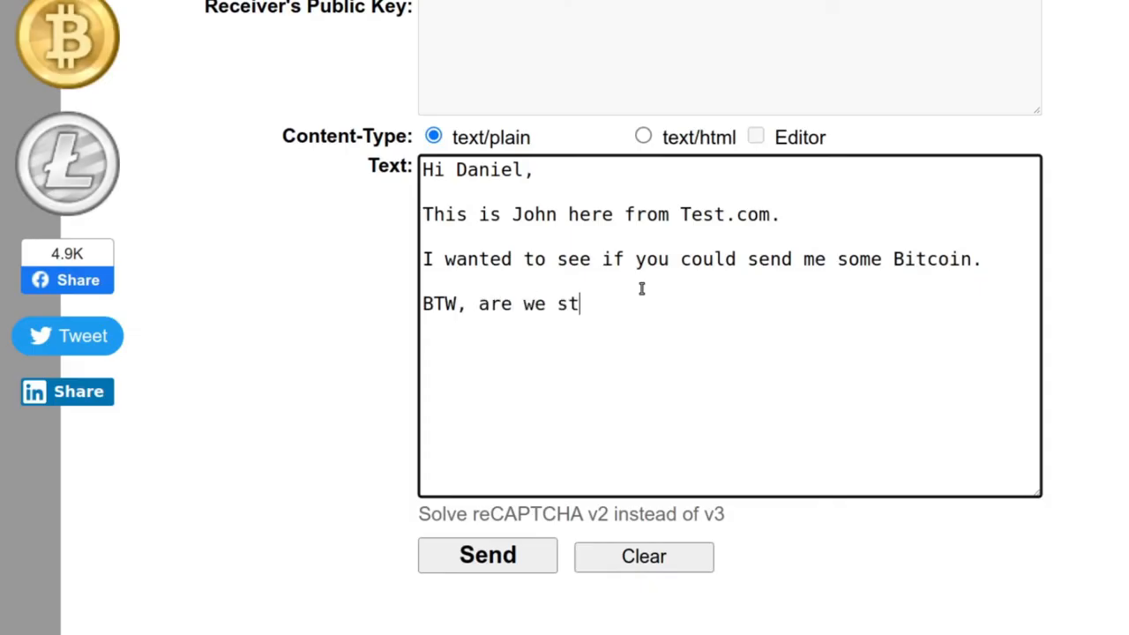
type("ill meeting for dinner at 20:00?")
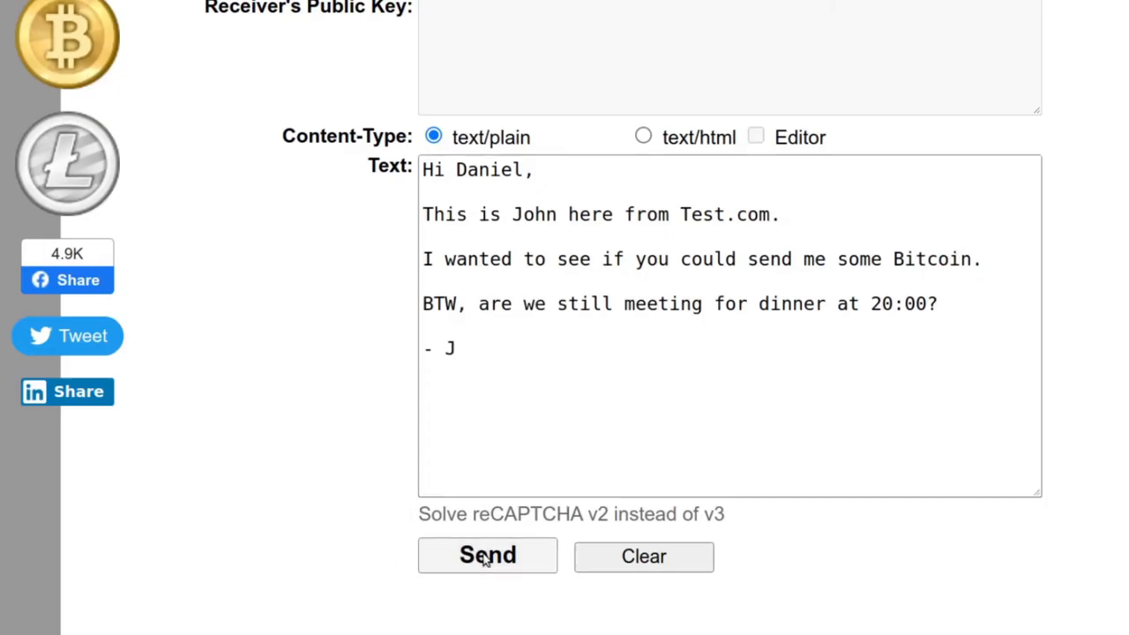
left_click(487, 555)
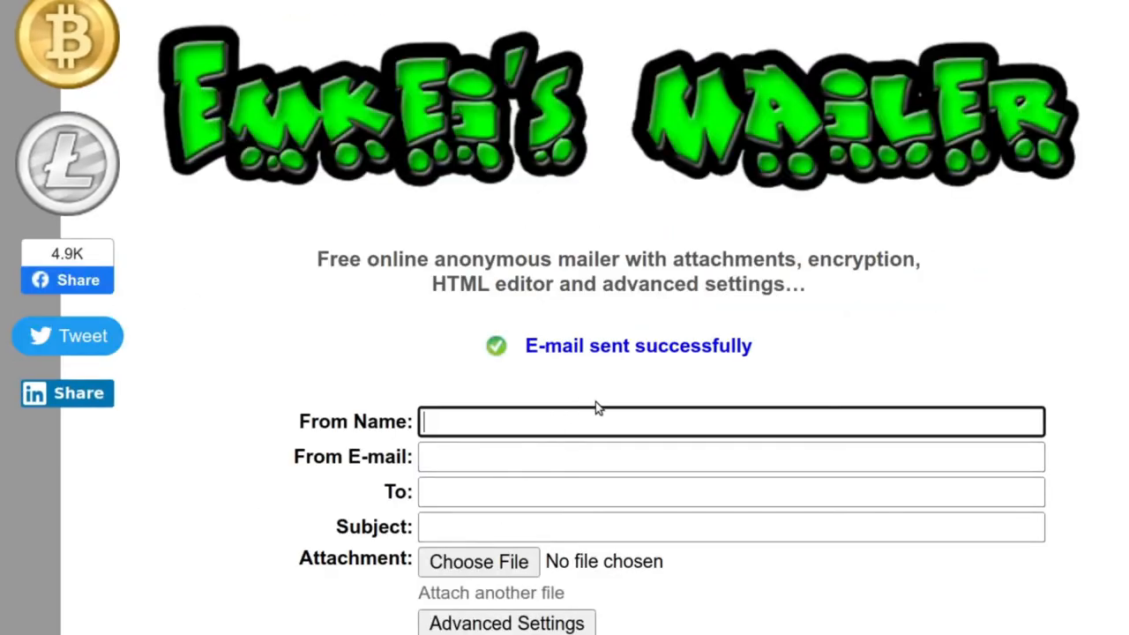
scroll("down", 3)
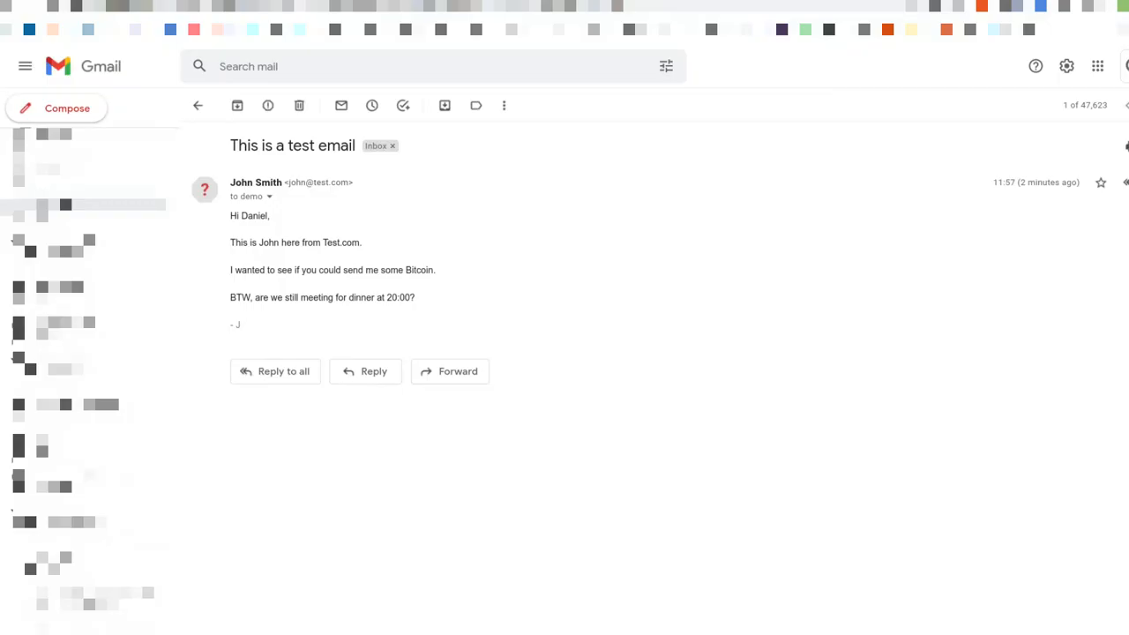
mouse_move(278, 208)
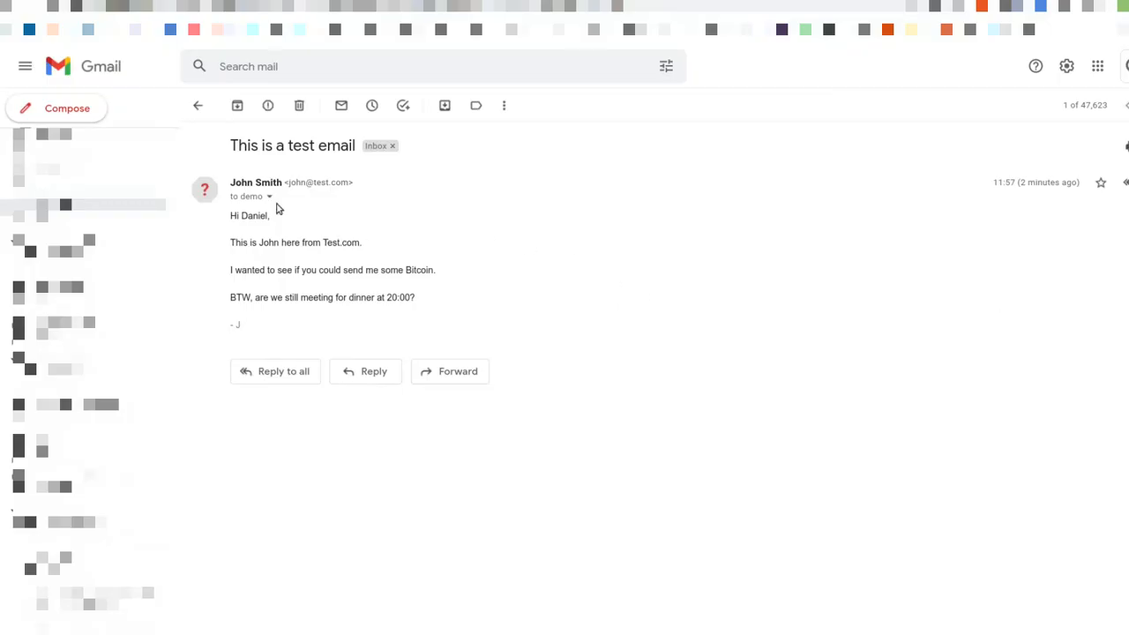
mouse_move(413, 215)
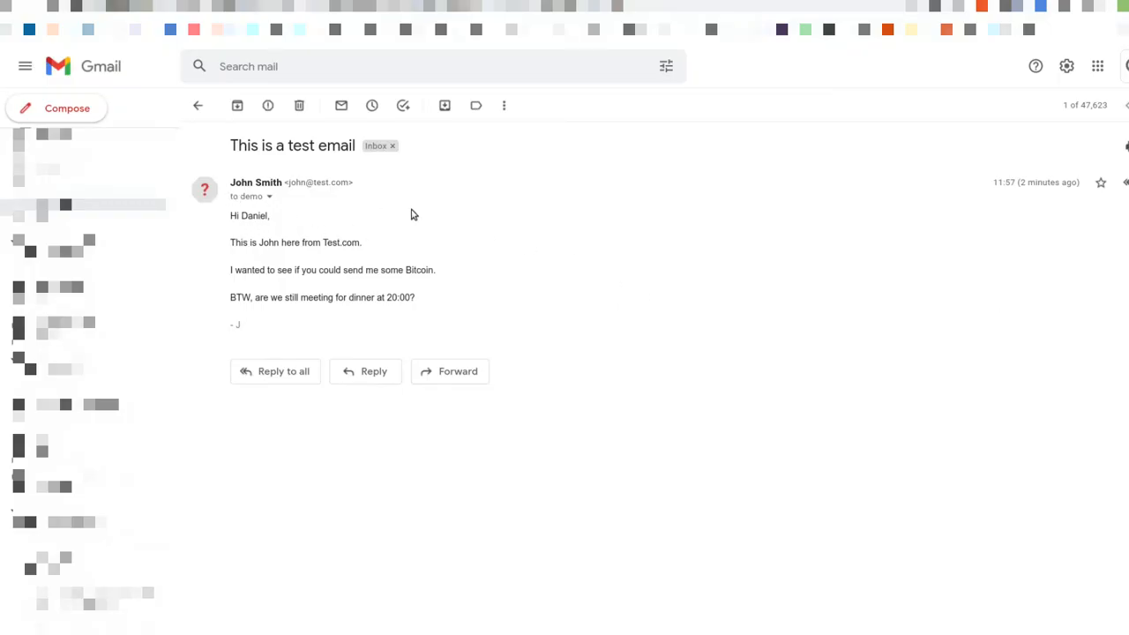
mouse_move(433, 233)
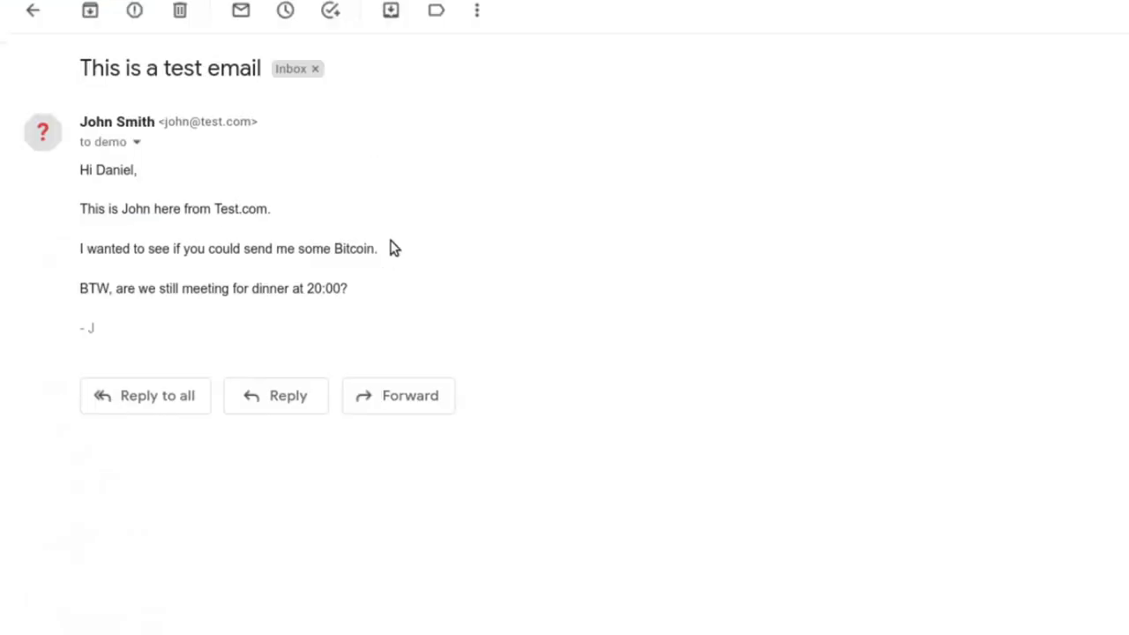
mouse_move(427, 257)
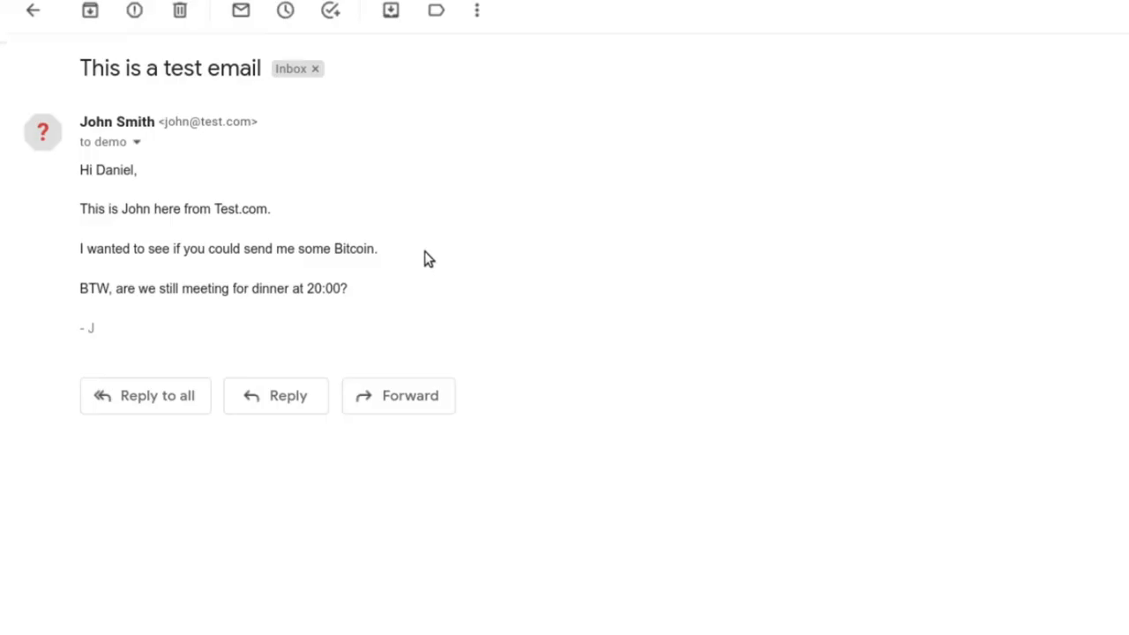
mouse_move(409, 180)
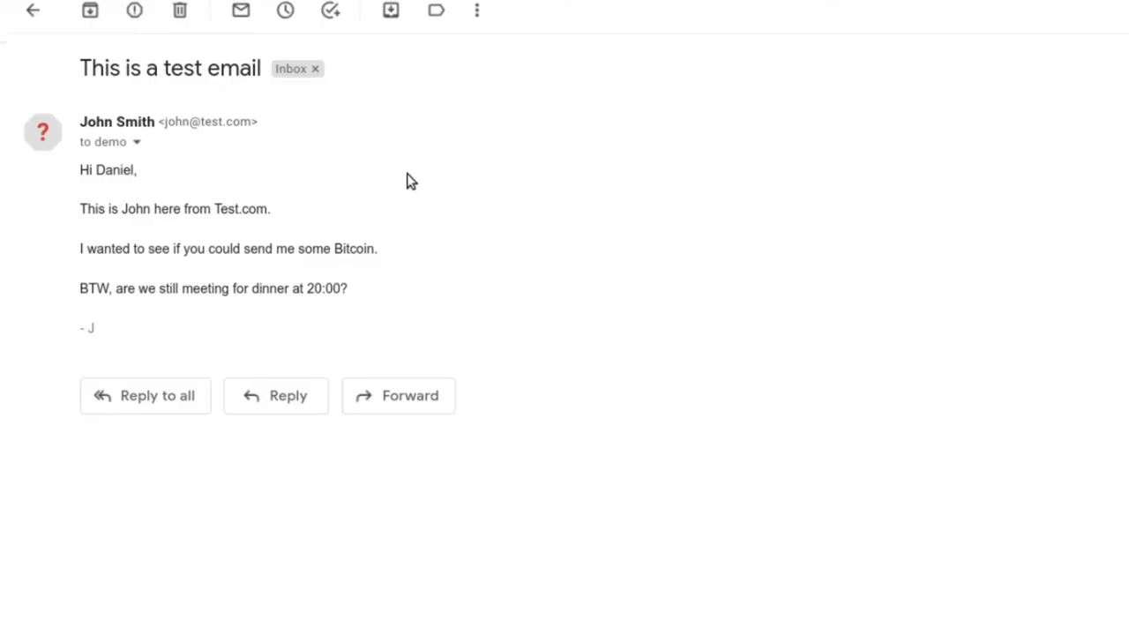
mouse_move(284, 190)
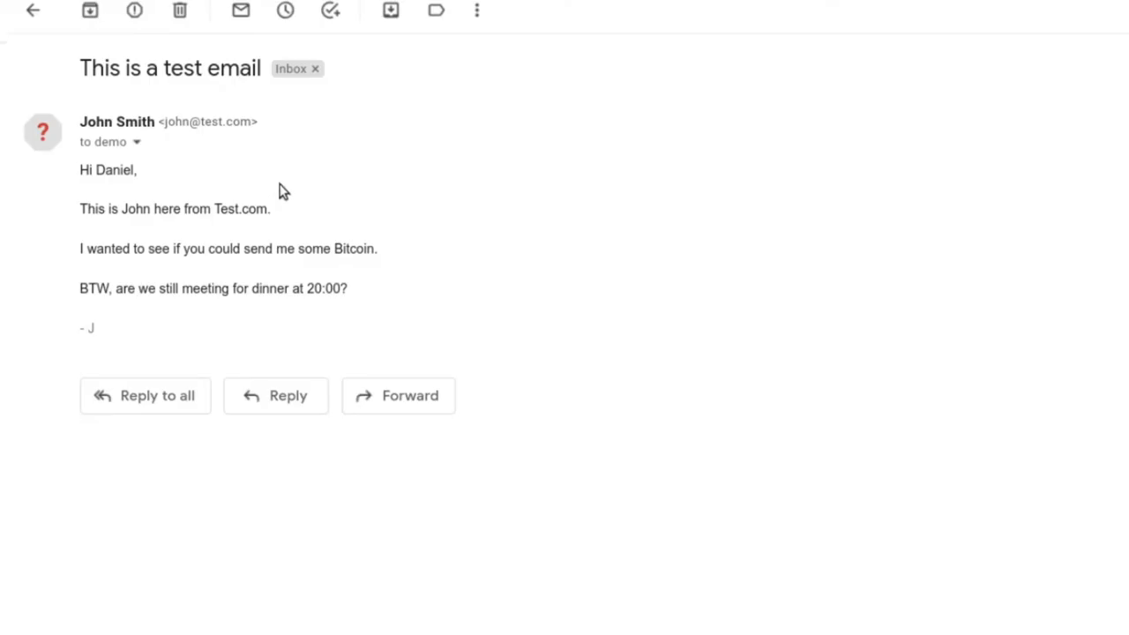
mouse_move(272, 141)
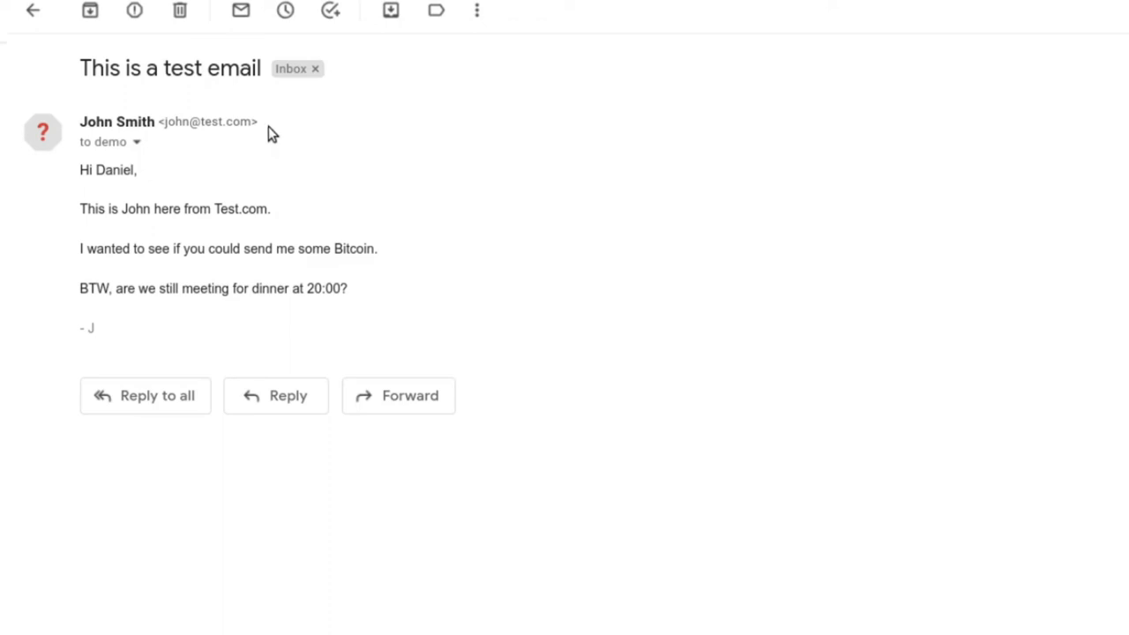
mouse_move(282, 117)
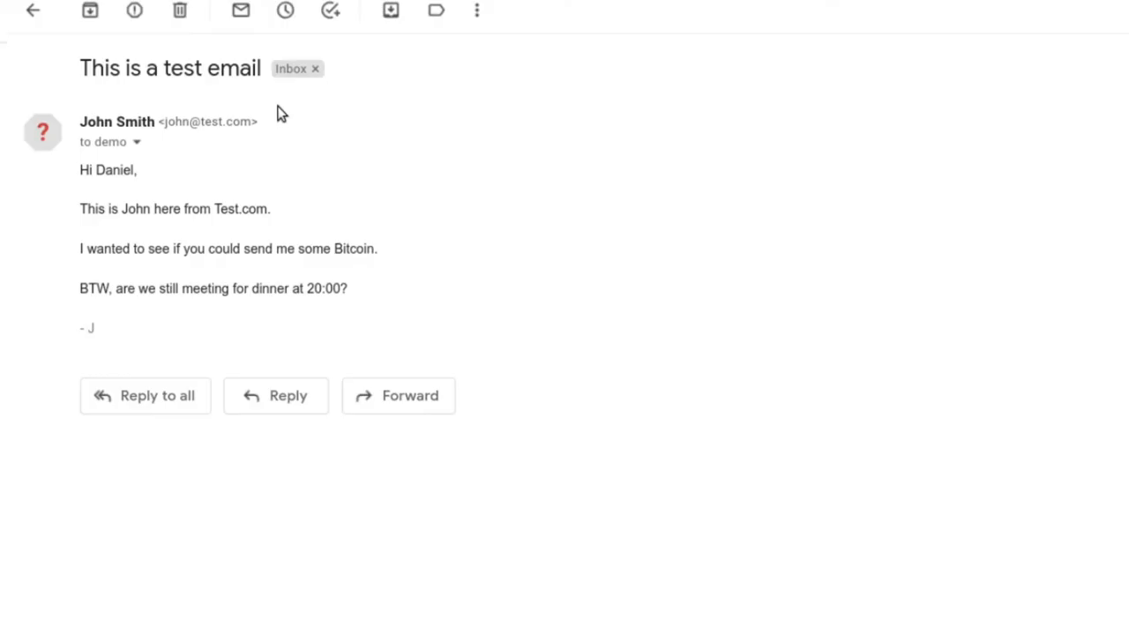
mouse_move(280, 99)
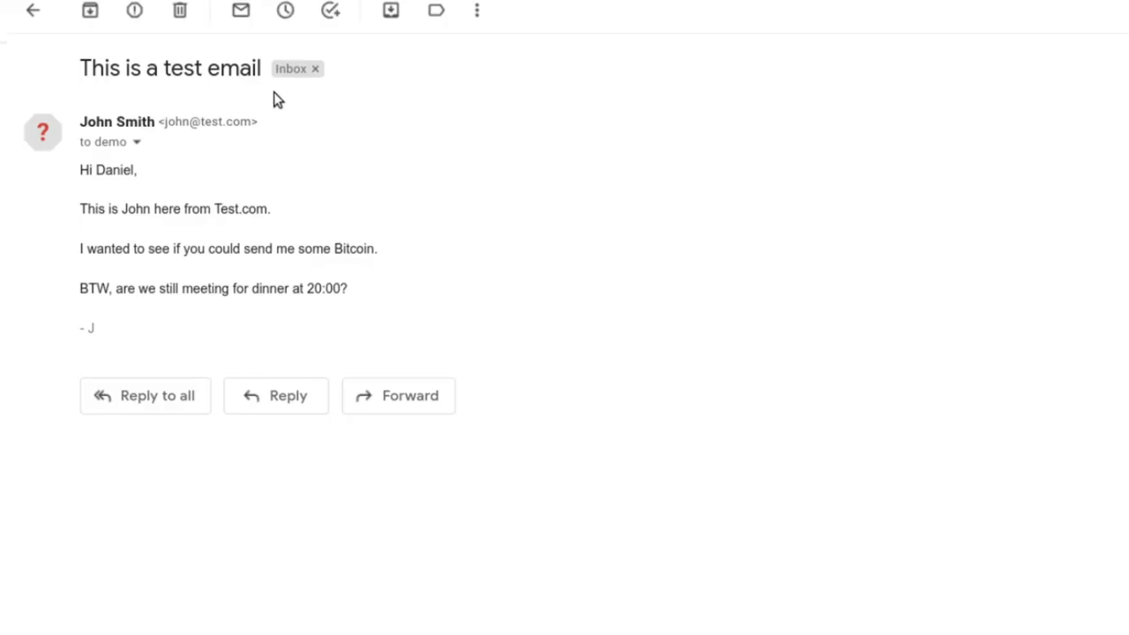
mouse_move(273, 120)
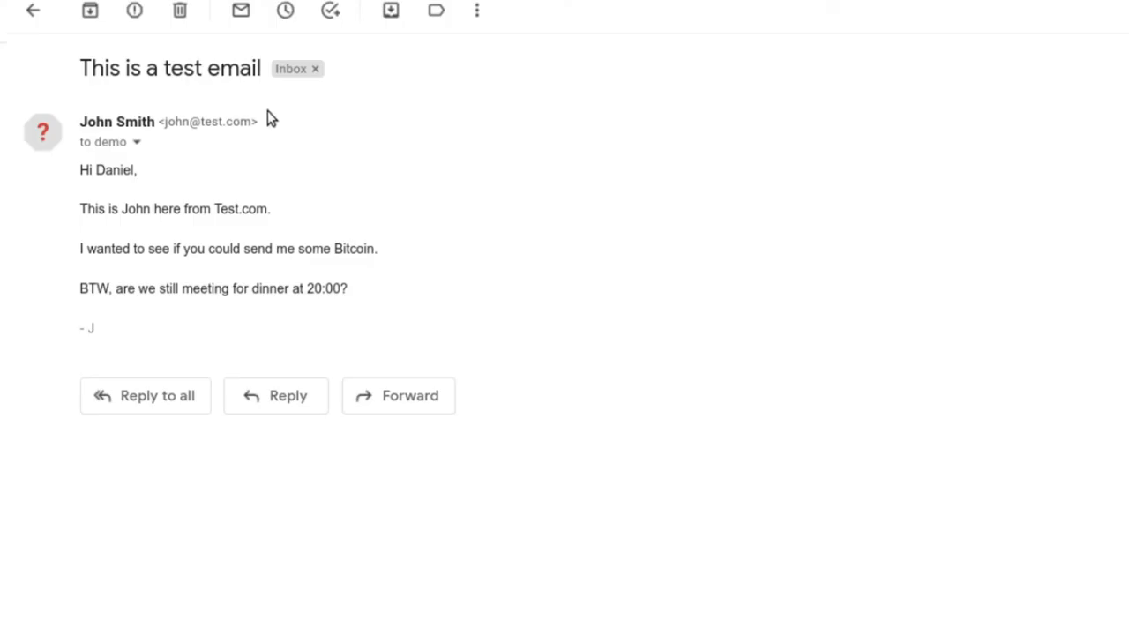
mouse_move(282, 132)
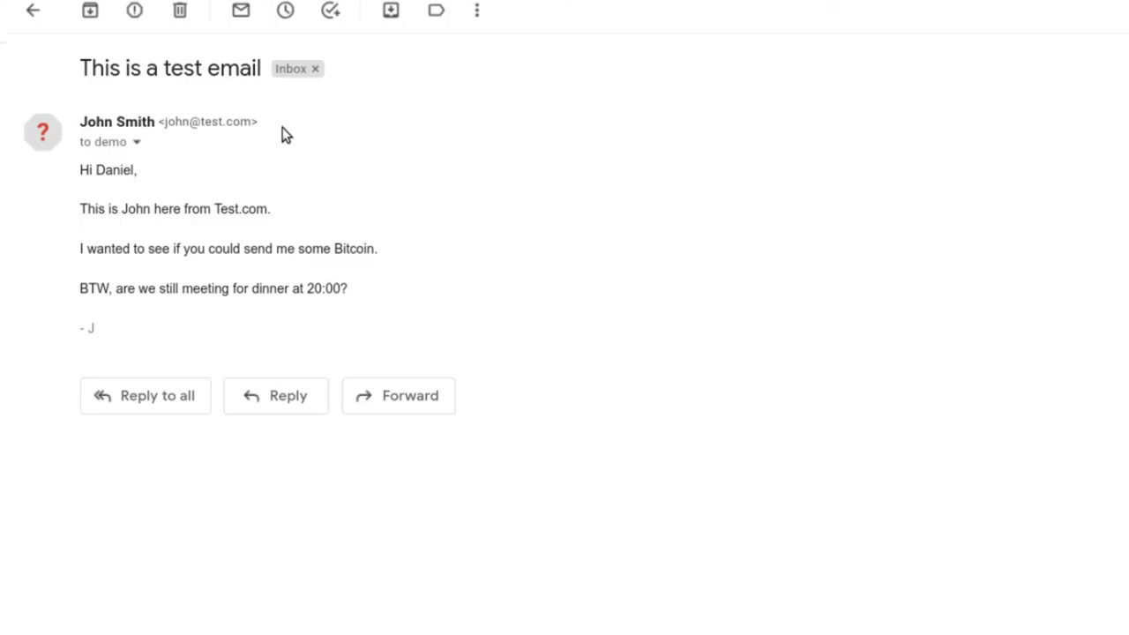
mouse_move(599, 325)
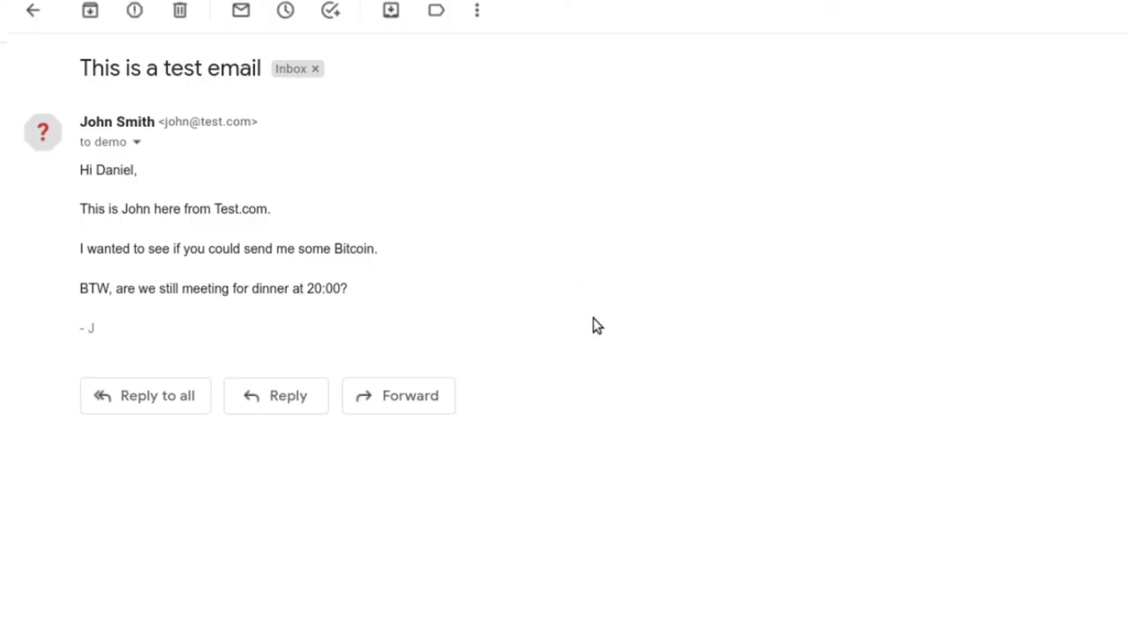